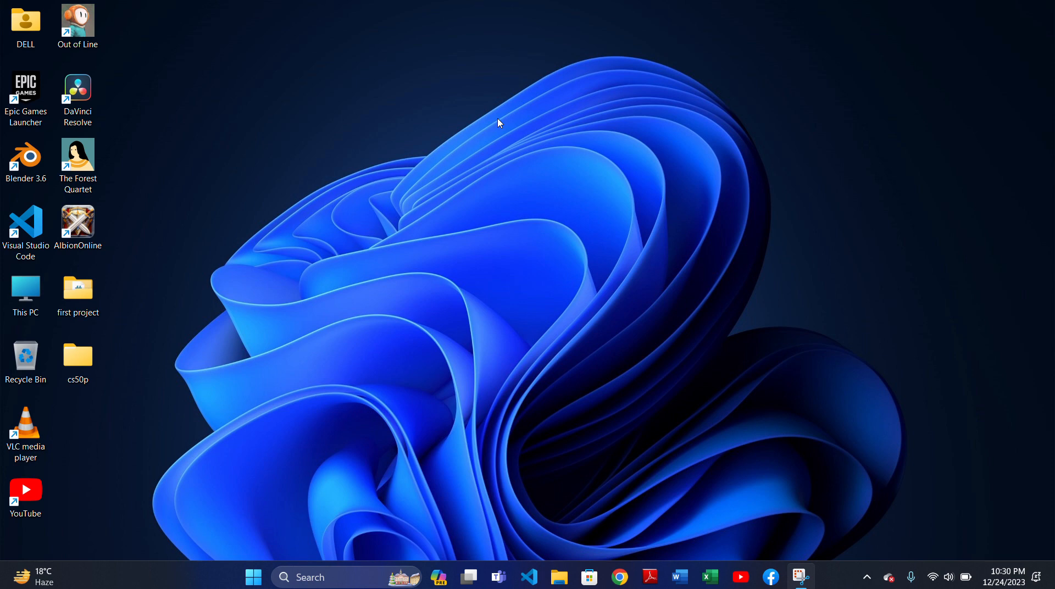
mouse_move(349, 339)
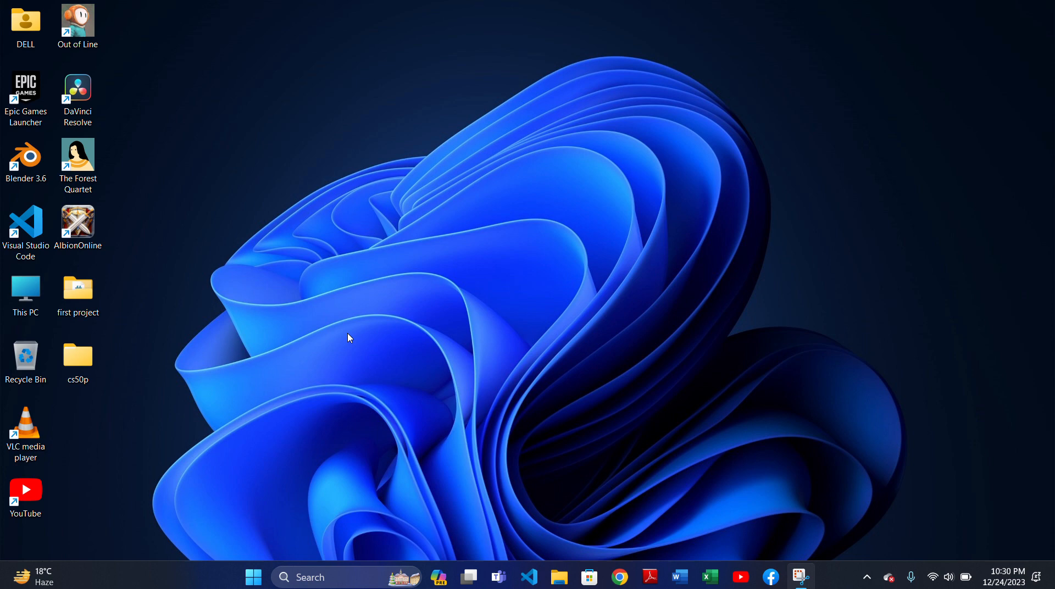
- Launch Snipping Tool by searching 'snipping Tool' from the Start menu
left_click(253, 577)
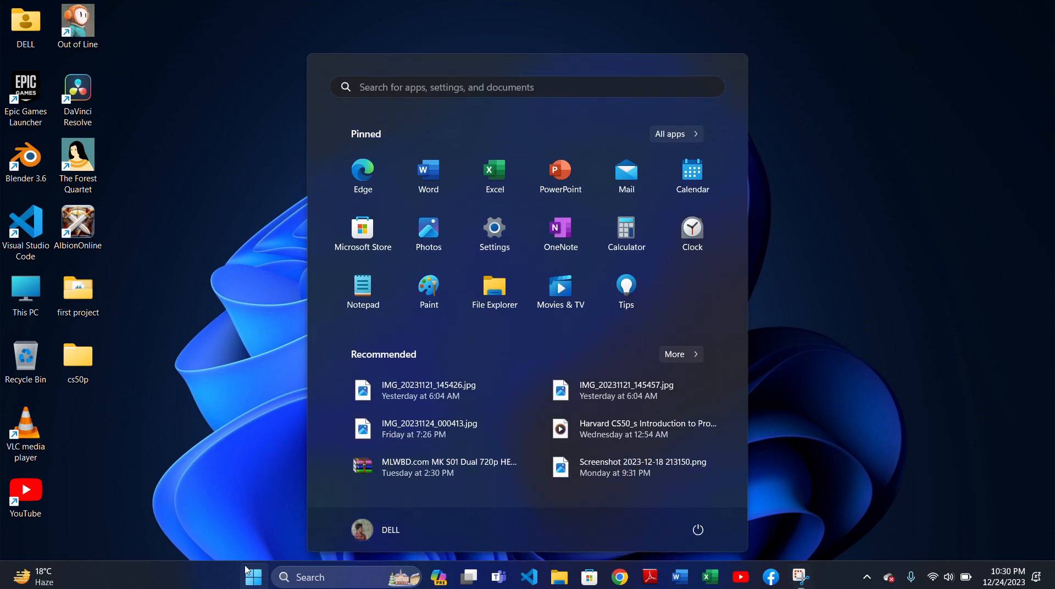
mouse_move(681, 143)
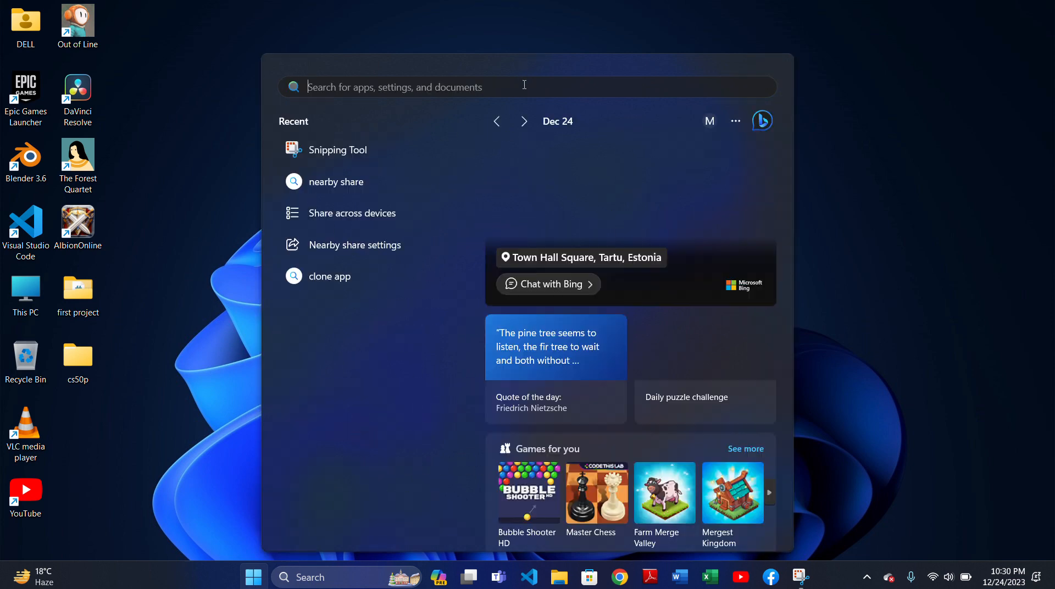
type("snipping Tool")
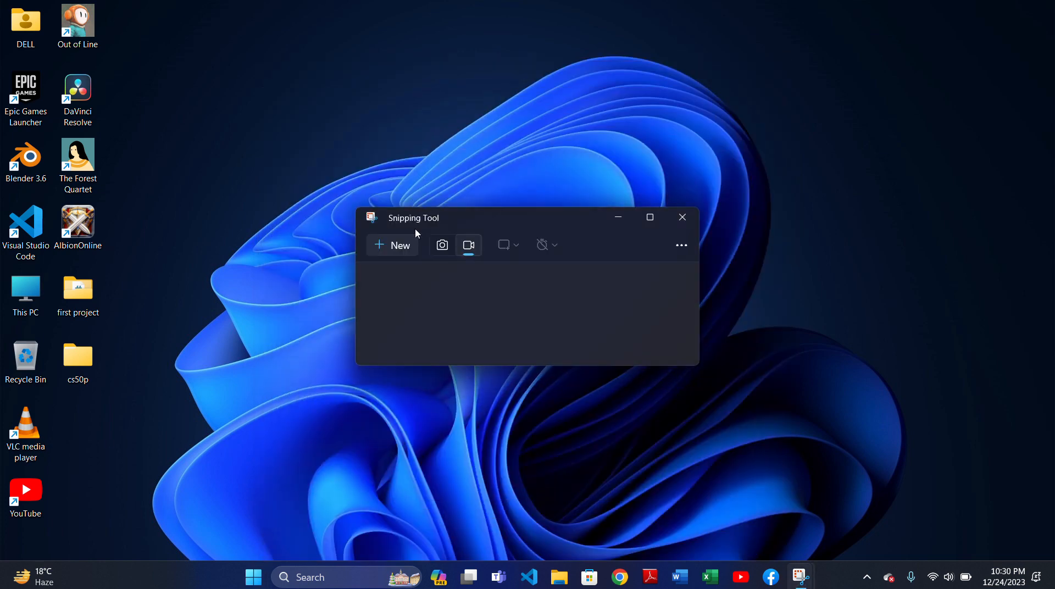
- Choose screenshot capture mode and begin a new snip, dimming the screen
left_click(441, 244)
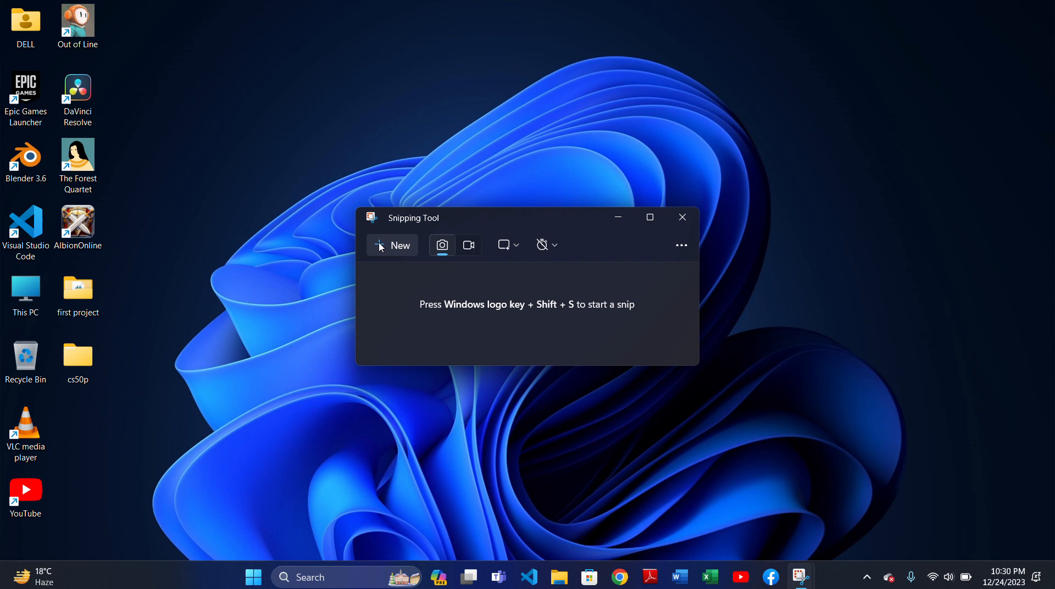
left_click(503, 244)
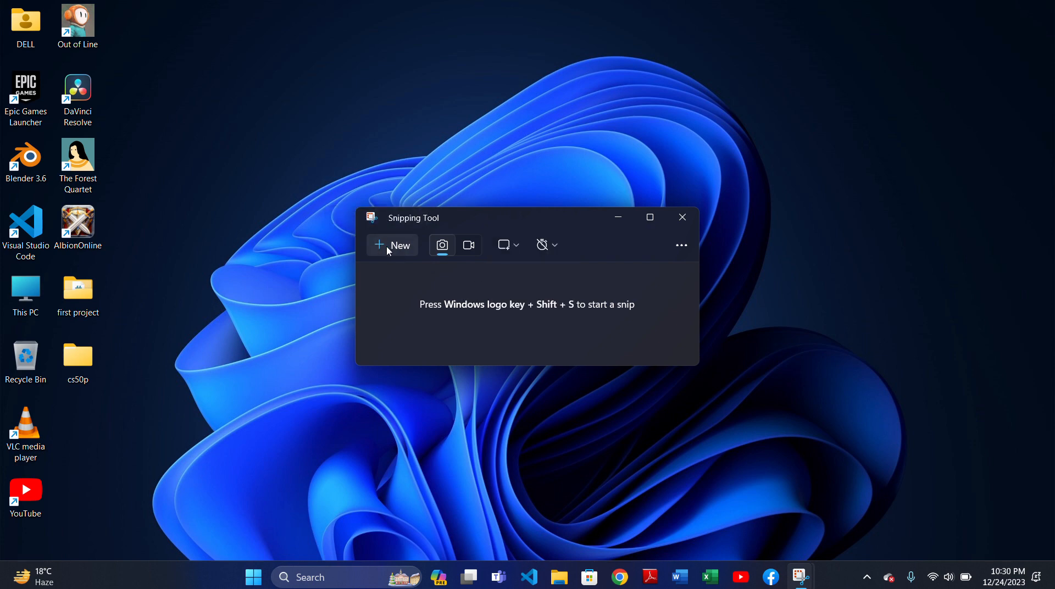
left_click(392, 245)
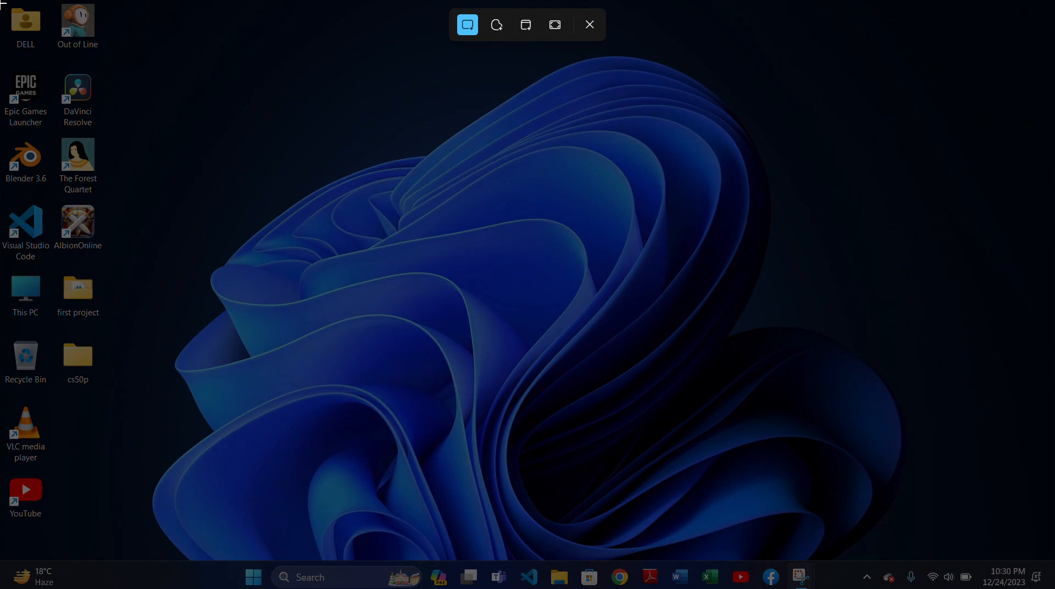
- Pick a capture mode from the snipping bar to grab the entire desktop
left_click(589, 25)
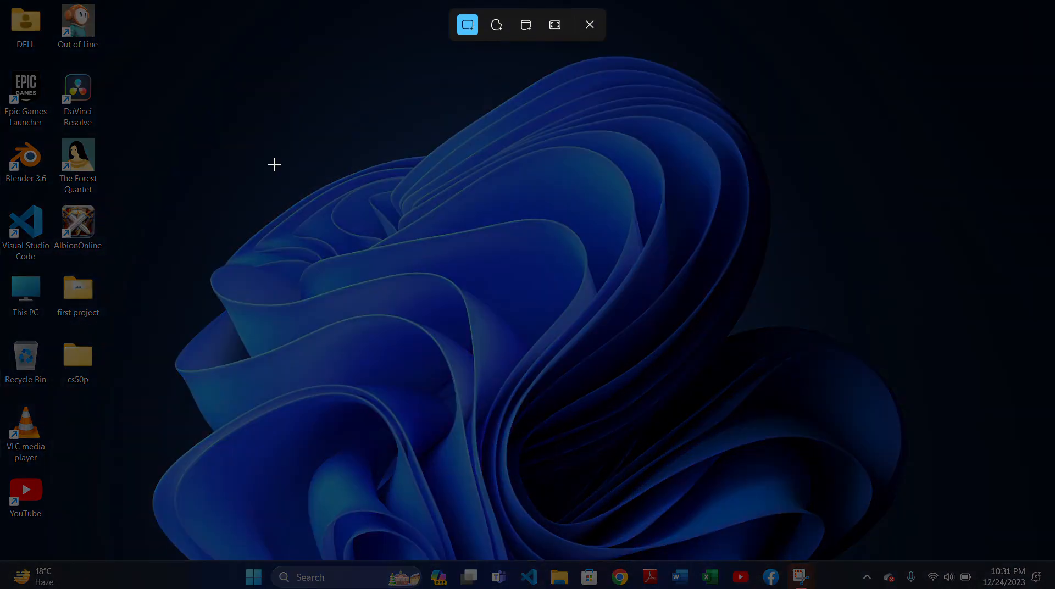
mouse_move(520, 67)
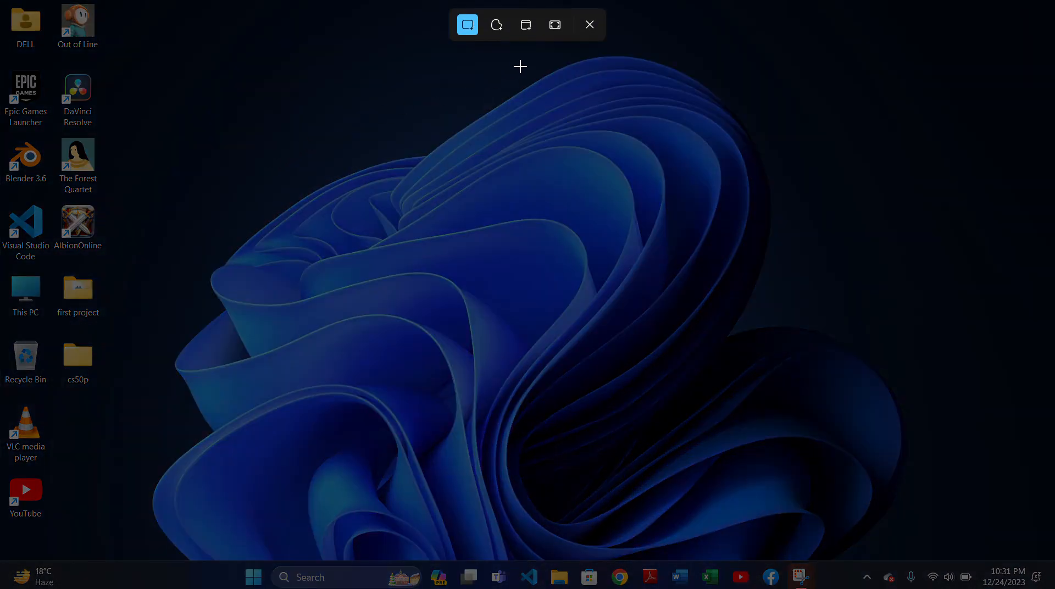
mouse_move(554, 25)
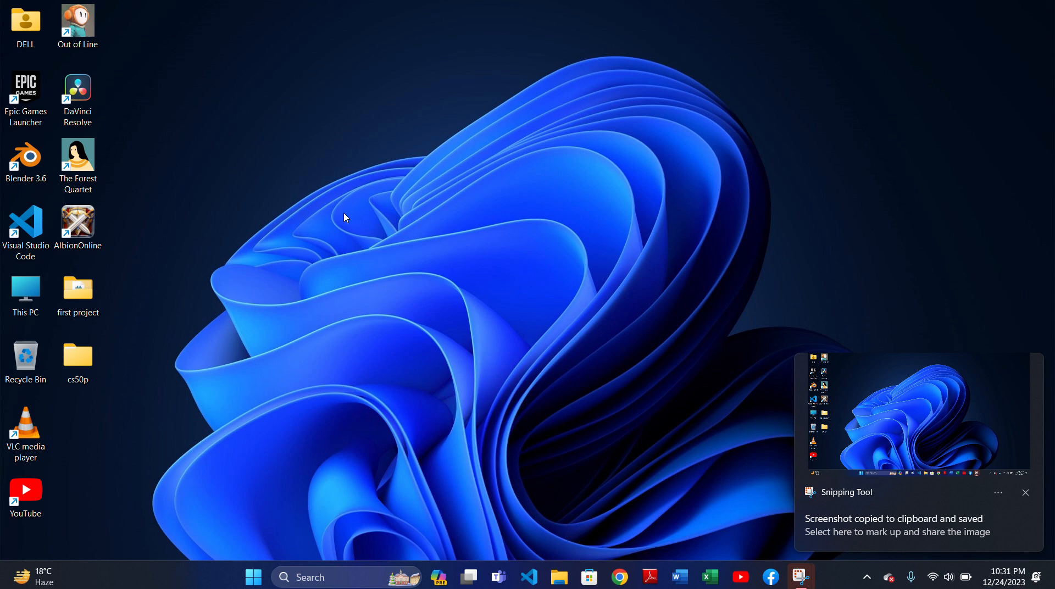
mouse_move(921, 432)
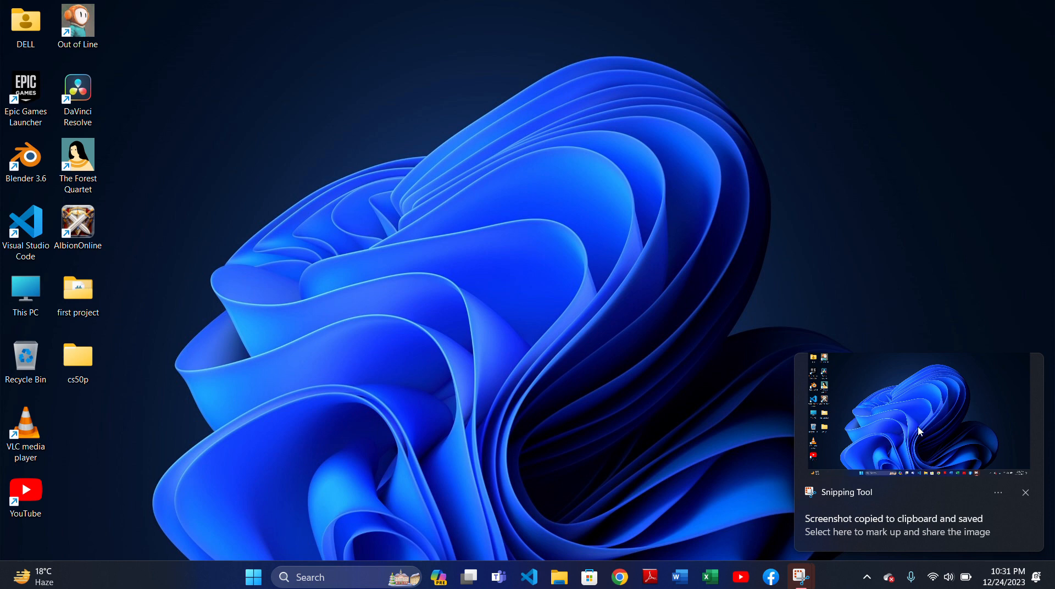
mouse_move(860, 519)
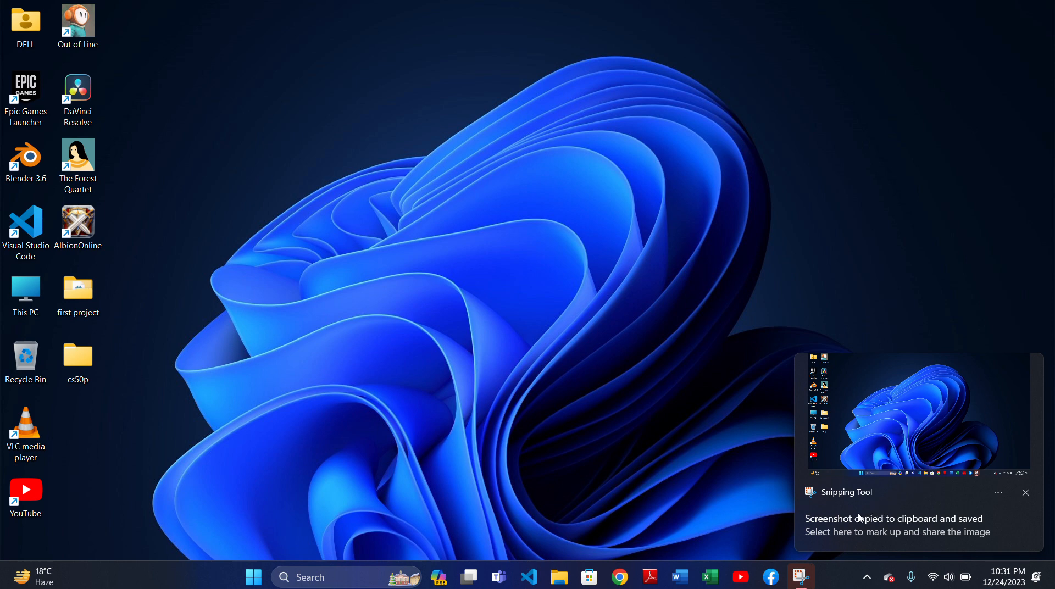
mouse_move(604, 279)
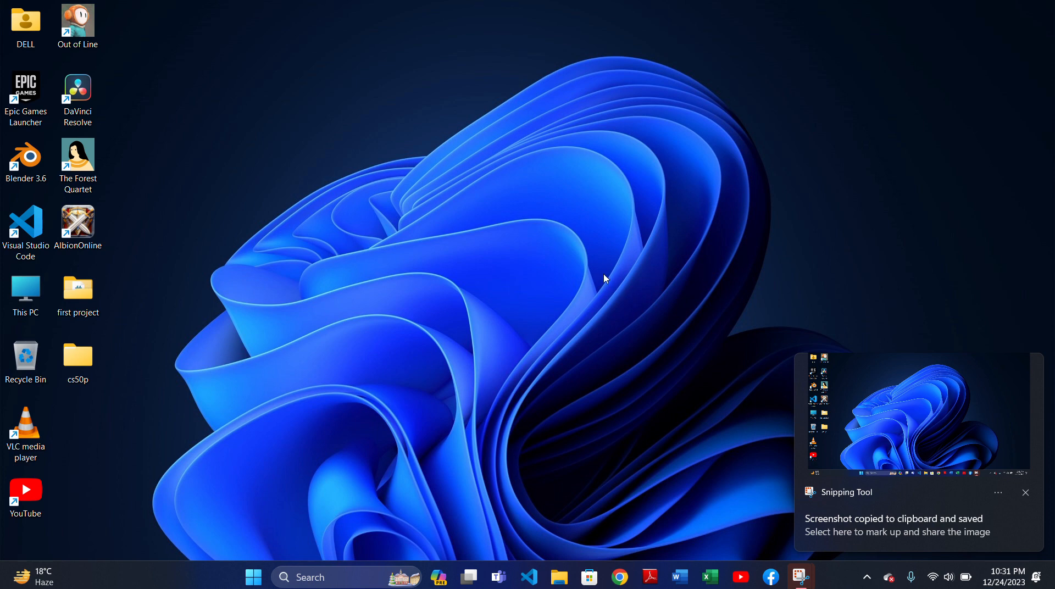
mouse_move(786, 265)
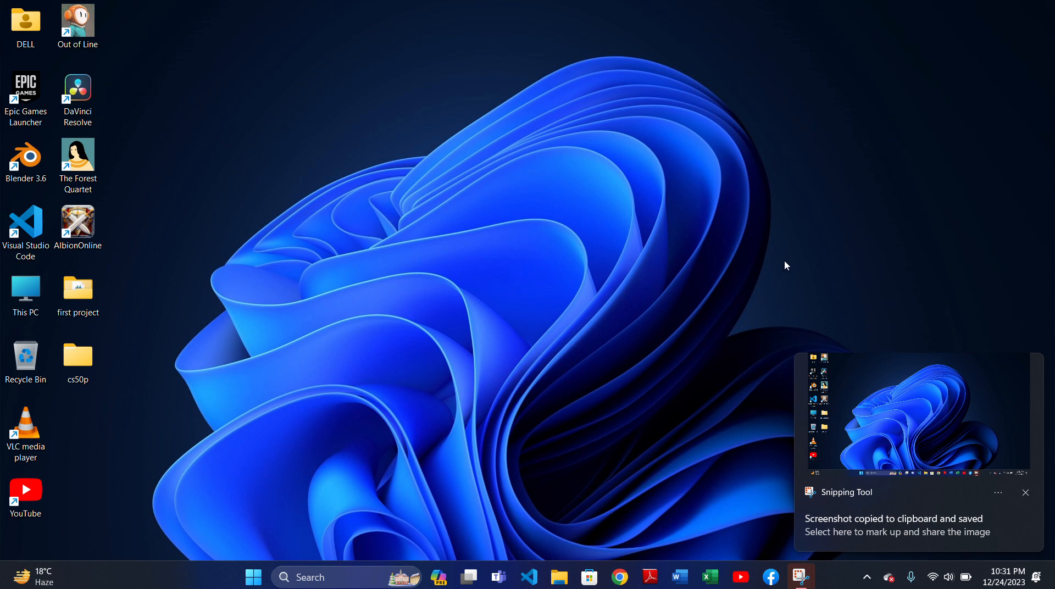
mouse_move(765, 264)
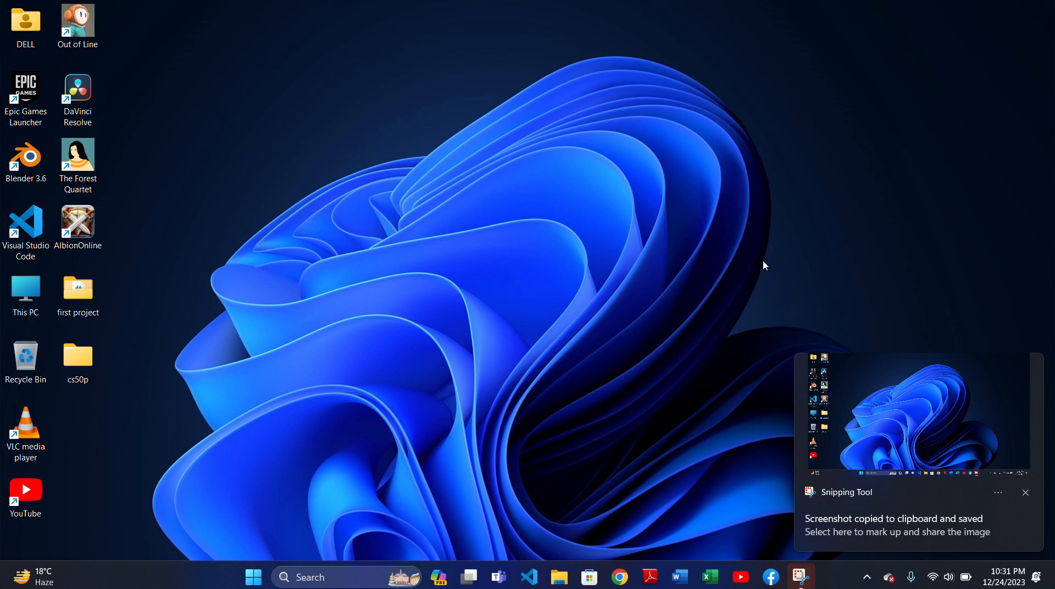
- Dismiss the 'Screenshot copied to clipboard and saved' notification
left_click(1025, 492)
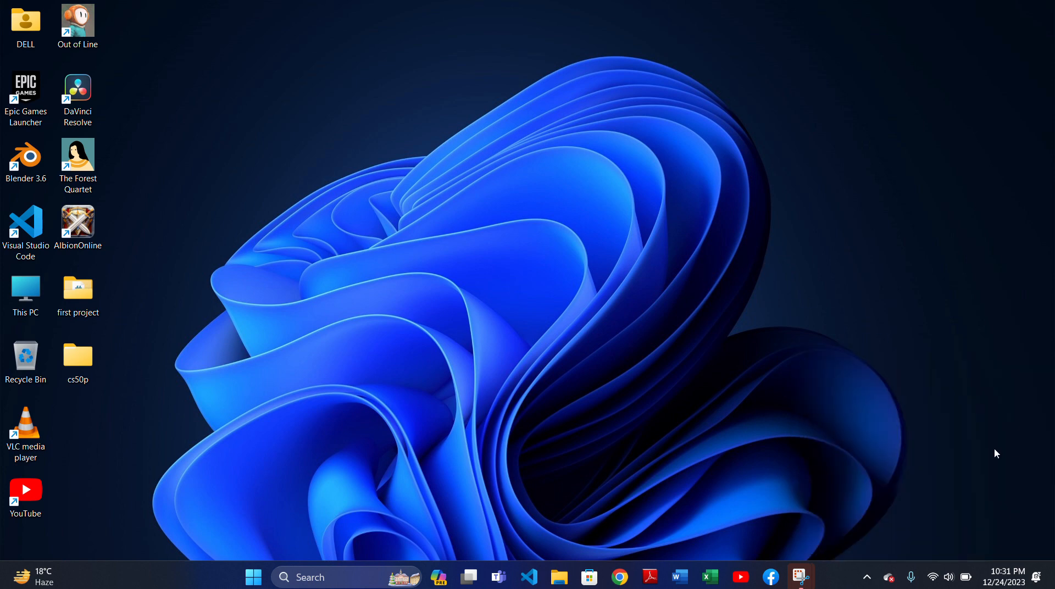
mouse_move(625, 322)
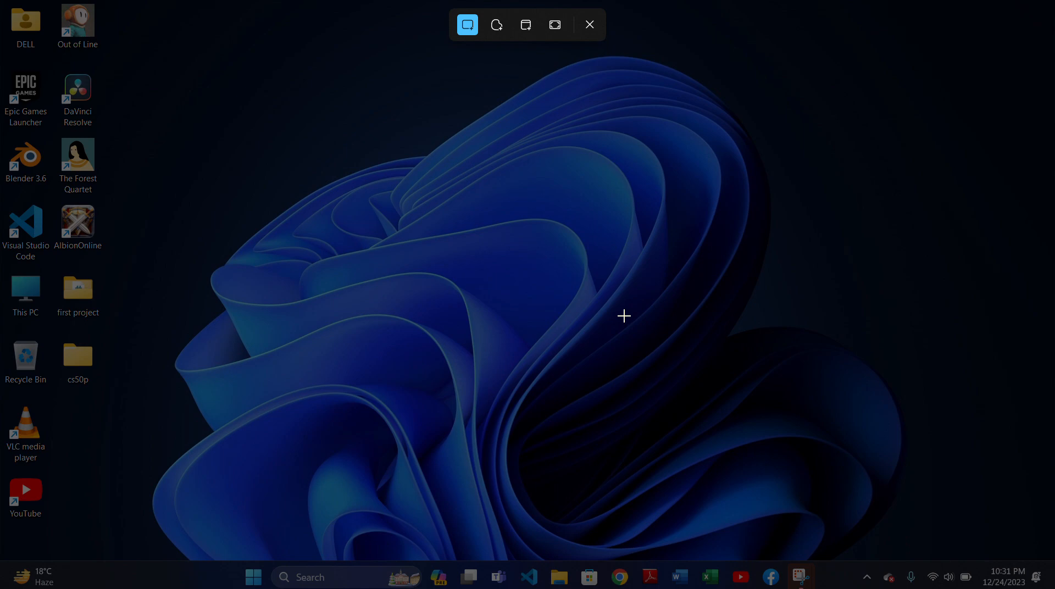
left_click(589, 24)
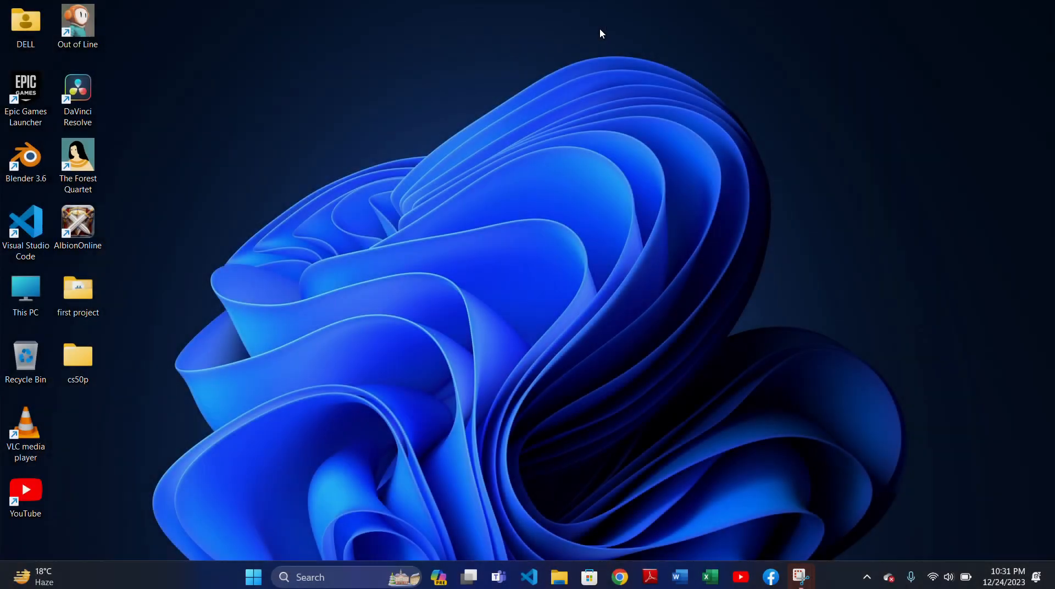
mouse_move(535, 101)
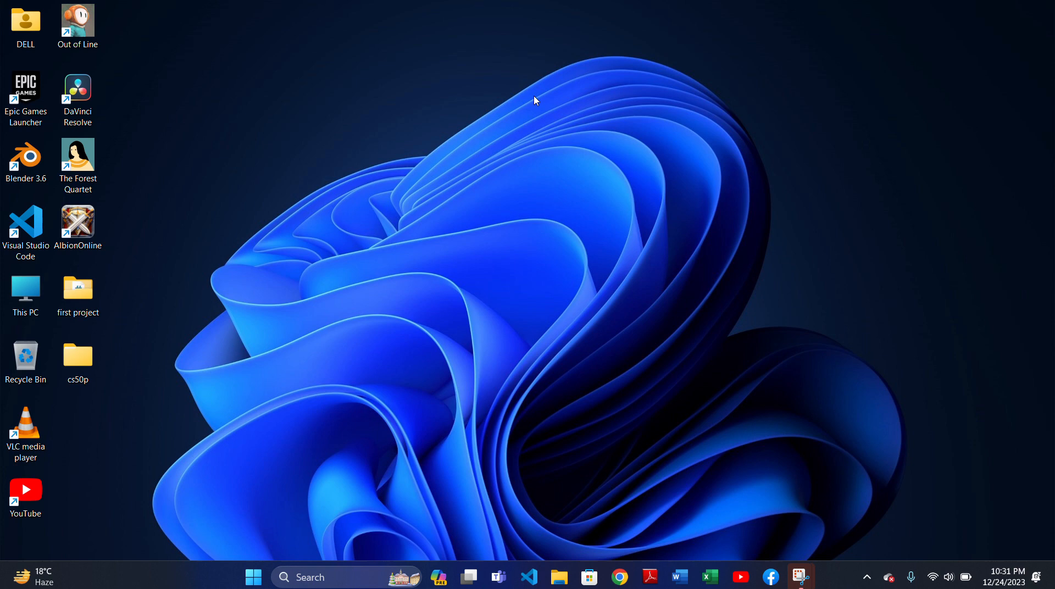
mouse_move(483, 23)
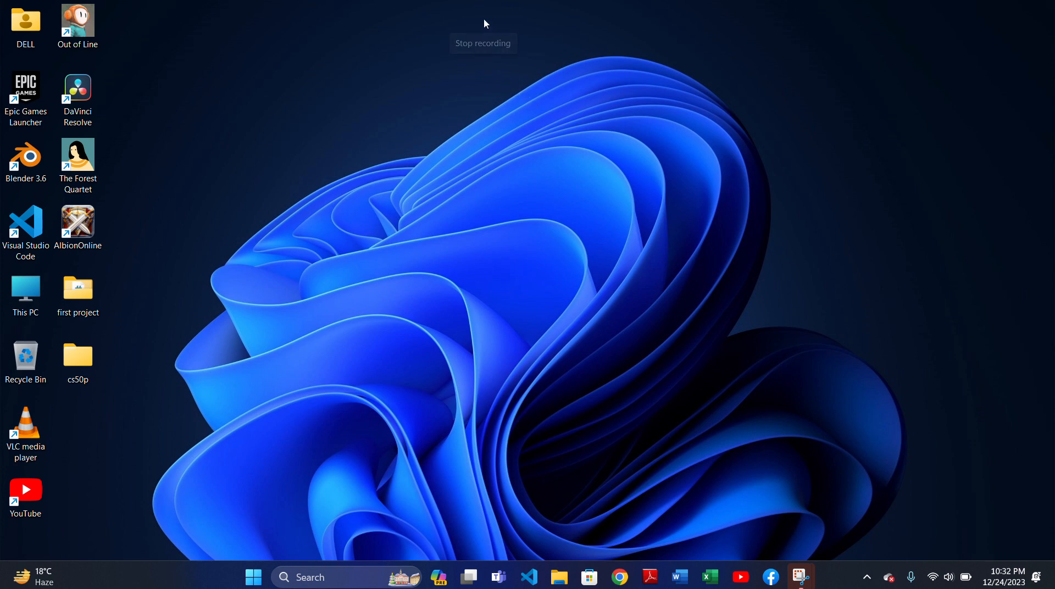